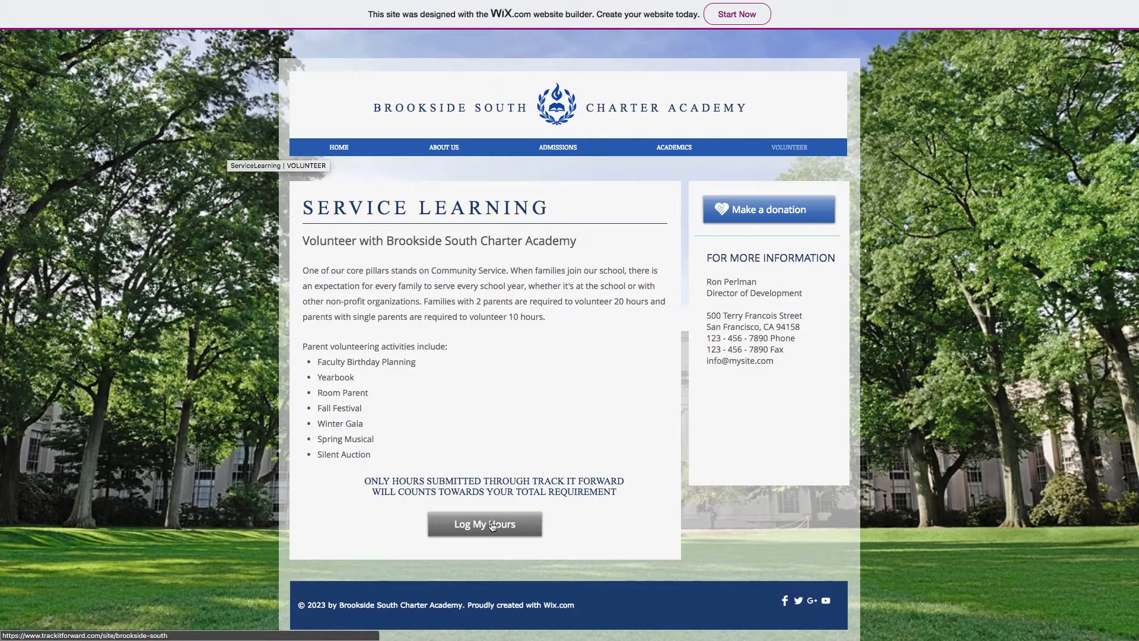
left_click(484, 523)
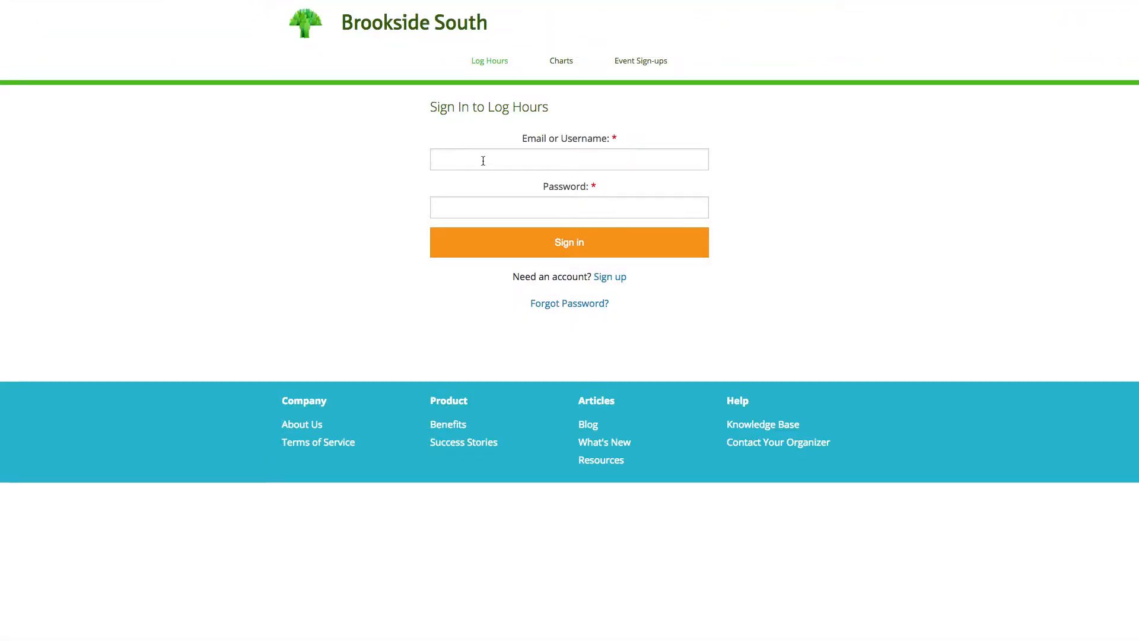
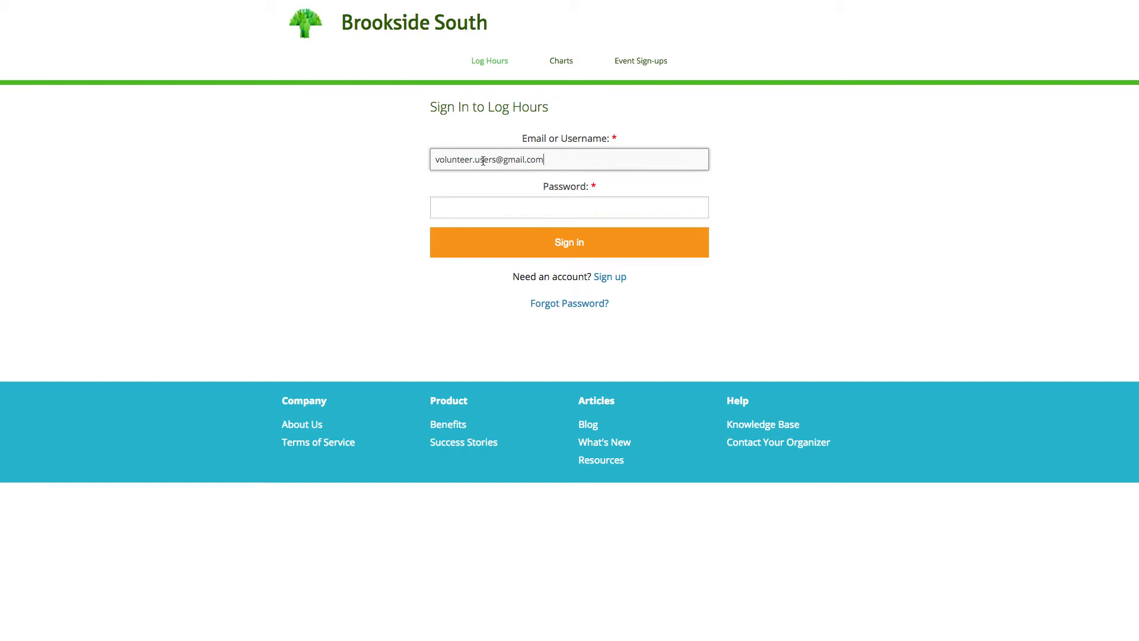
type("••••••")
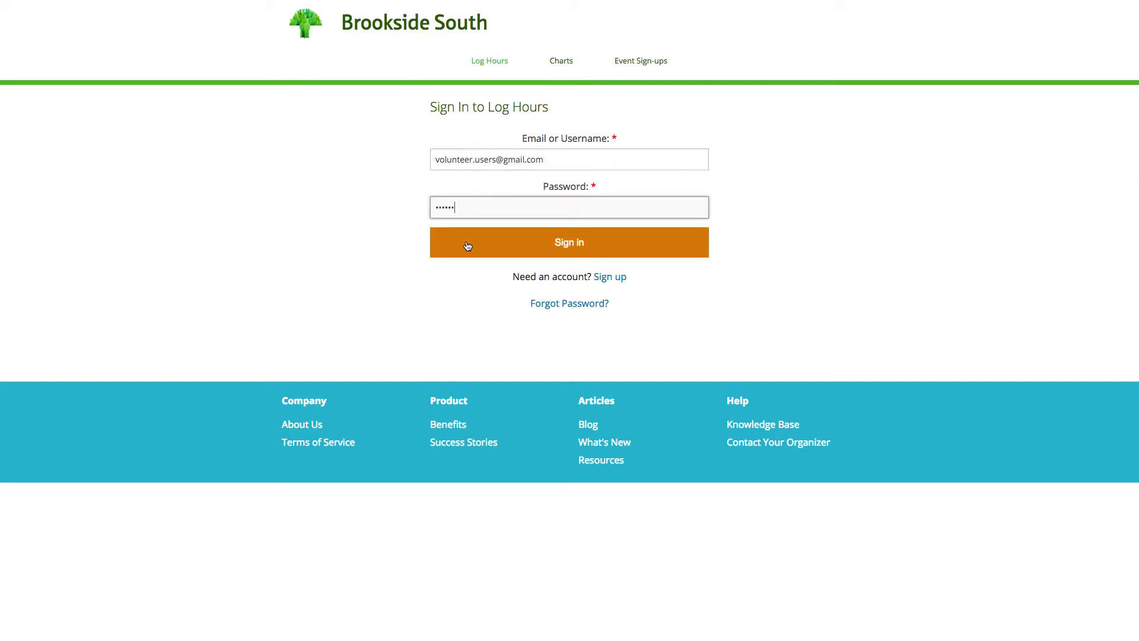
left_click(568, 242)
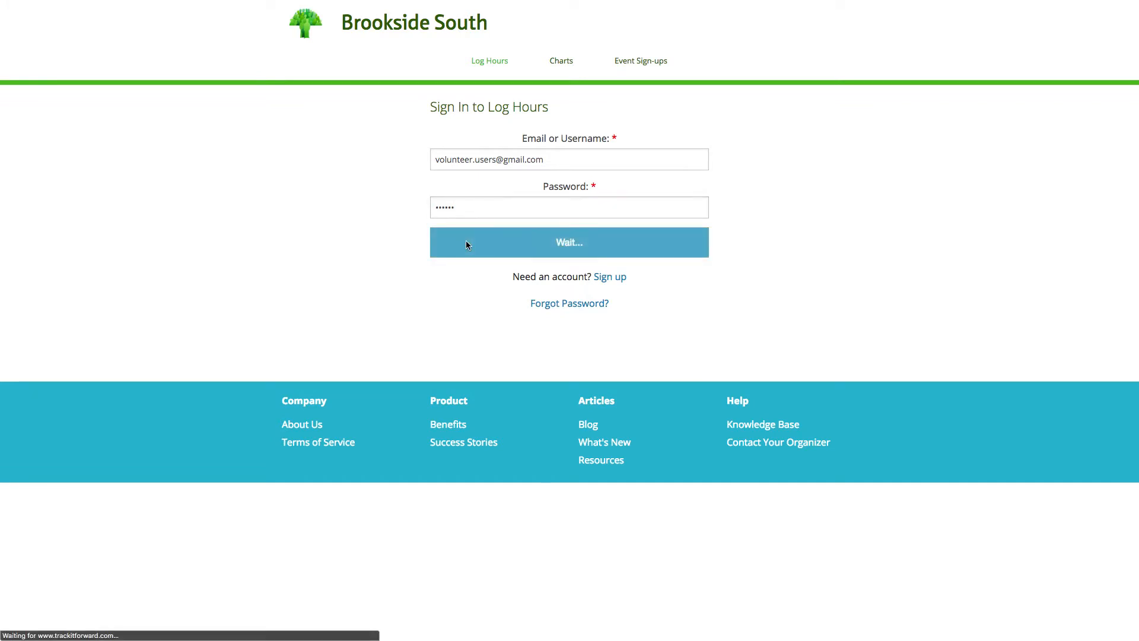
left_click(568, 242)
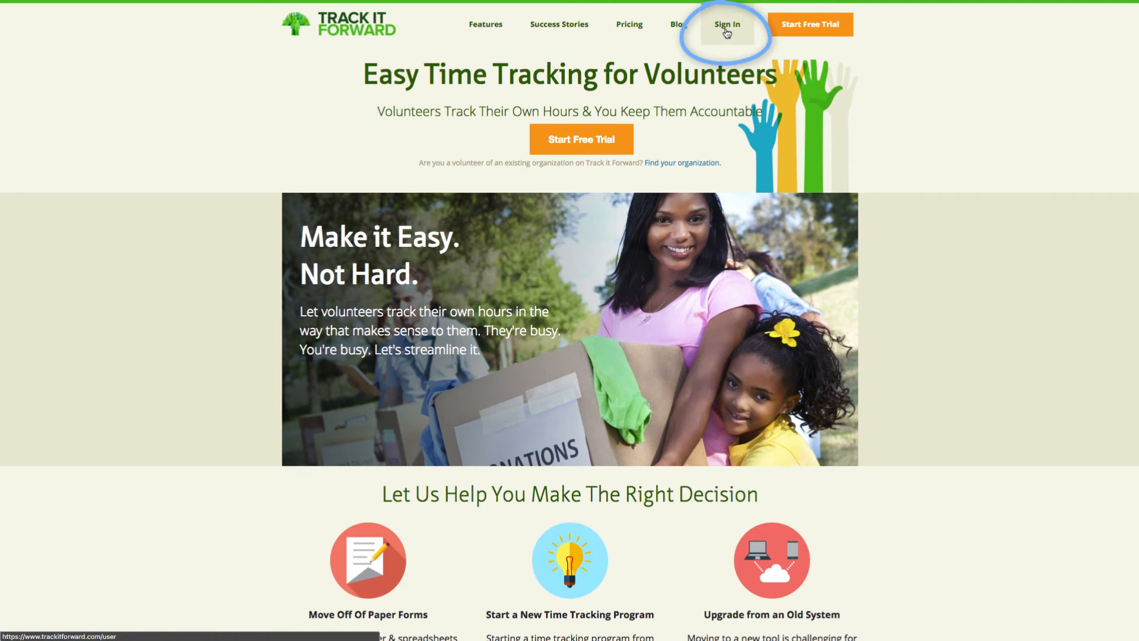
Reach the signed-in Brookside South page and bring up its Log Hours form
left_click(726, 23)
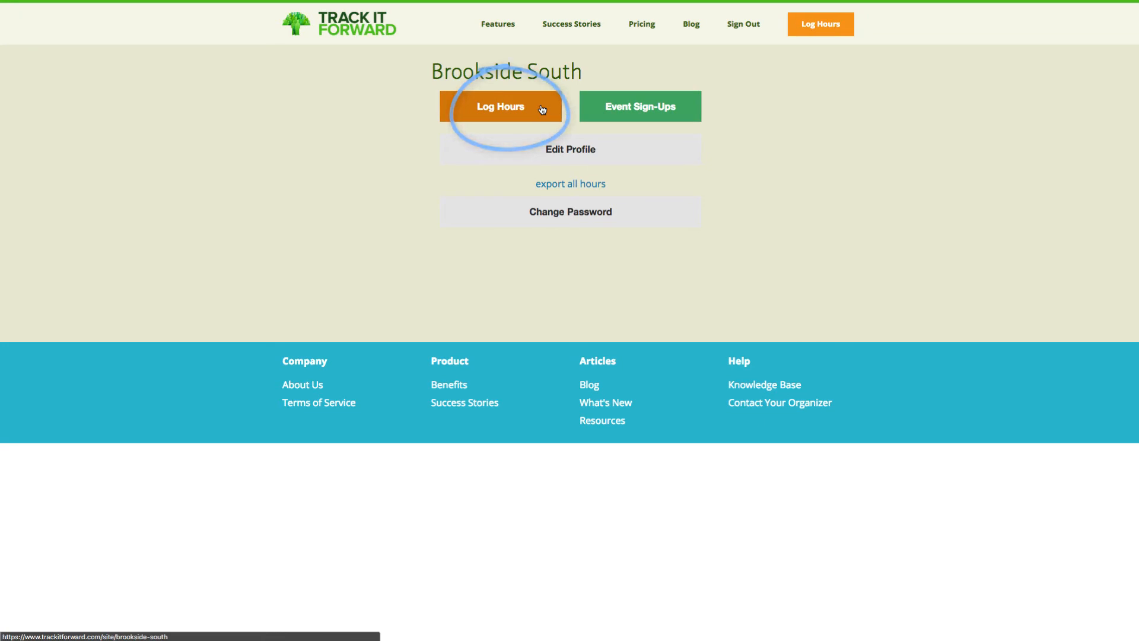
left_click(501, 105)
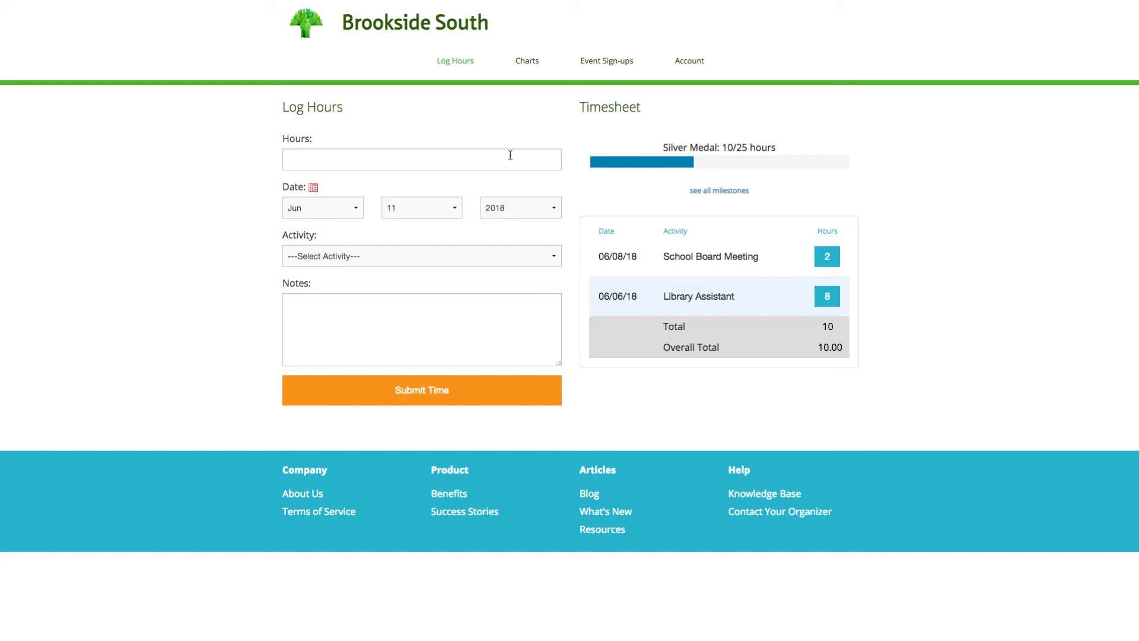
Submit 1 hour of Lunchroom Monitor for the 10th, then show all volunteer milestones
type("1")
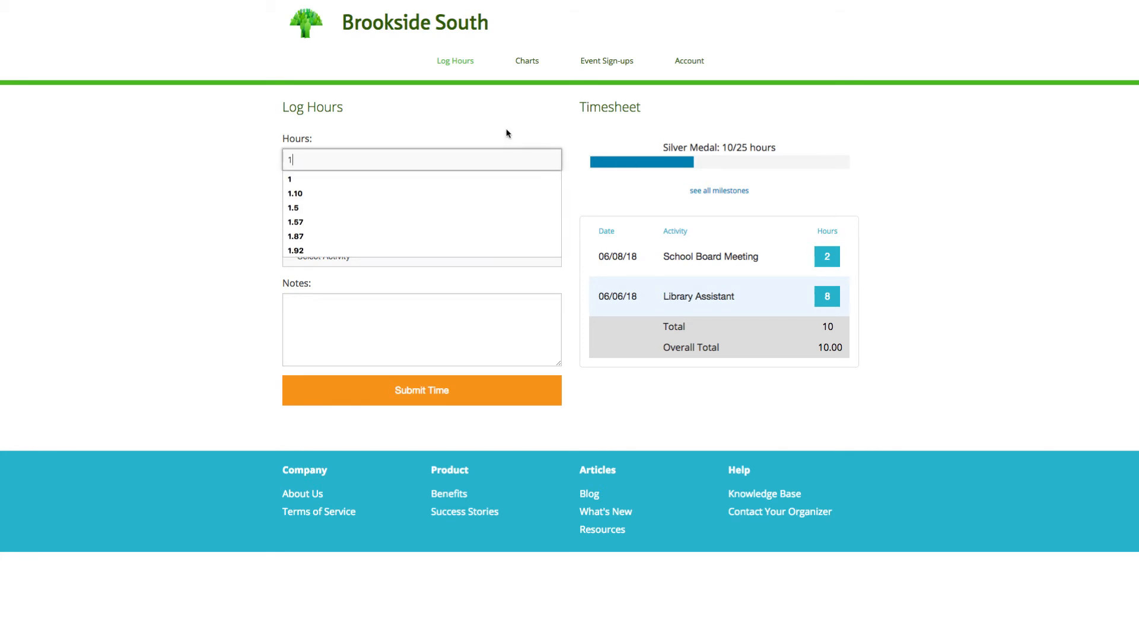
left_click(415, 207)
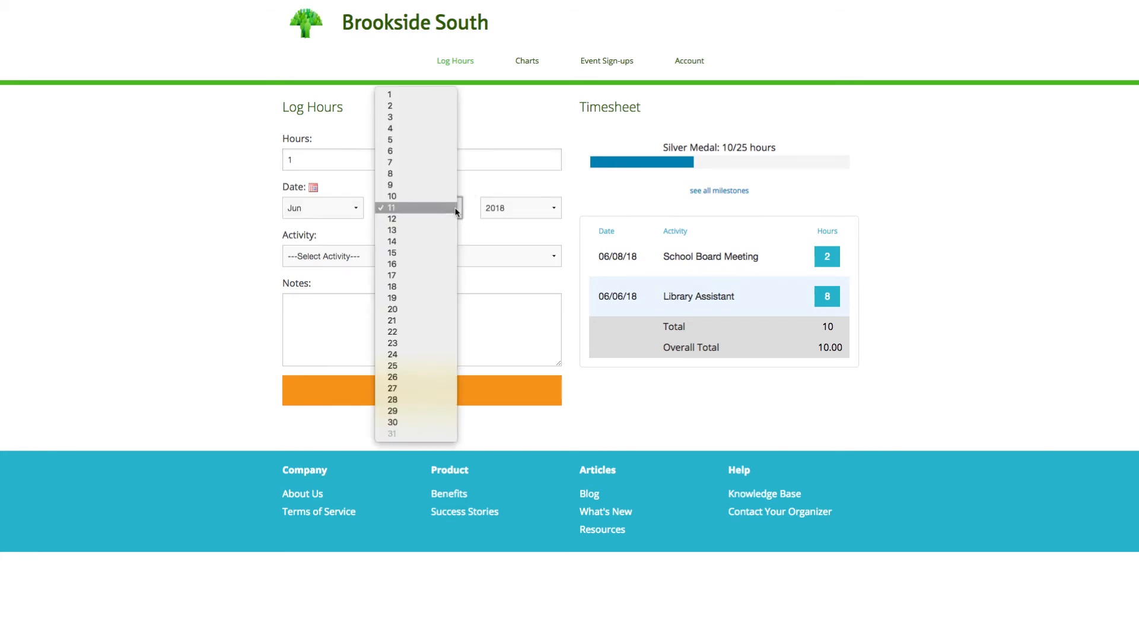
left_click(391, 196)
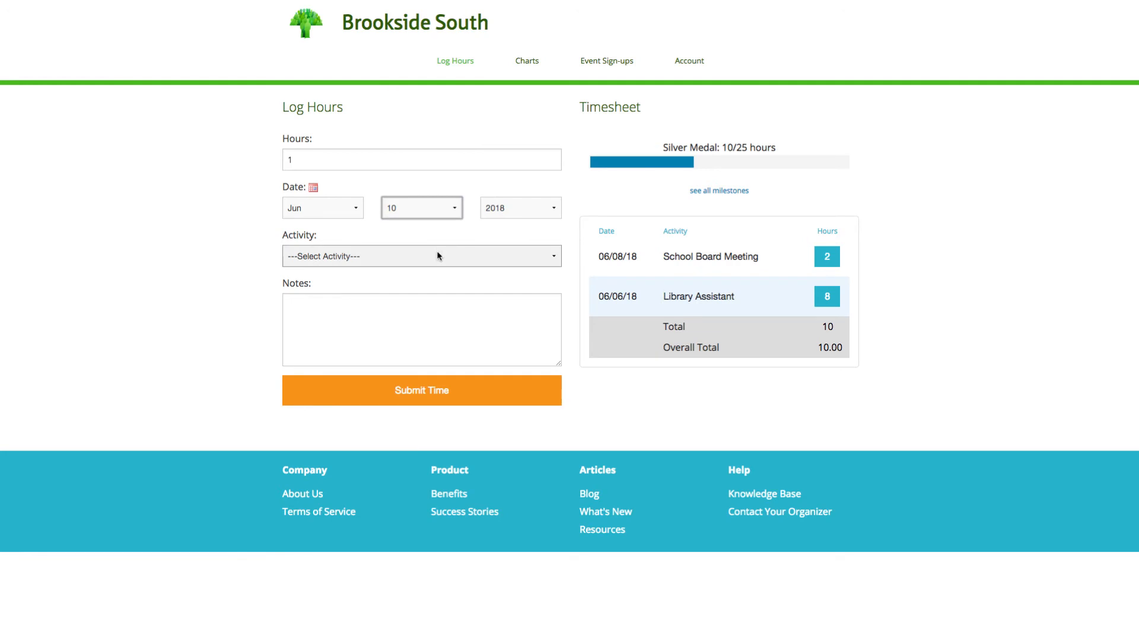
left_click(420, 256)
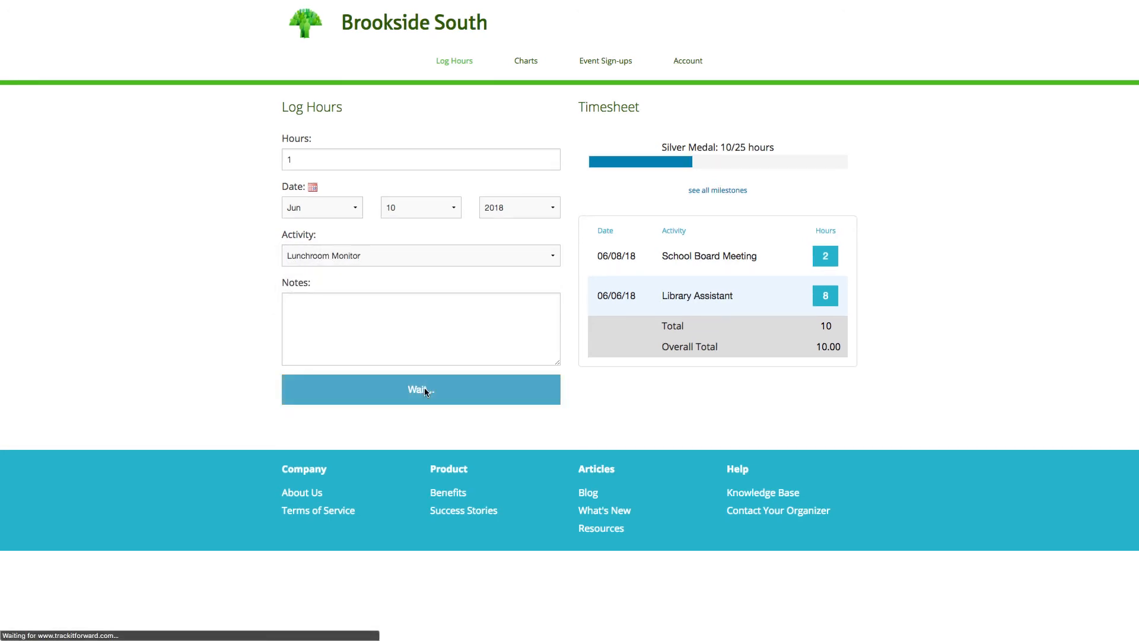
left_click(420, 390)
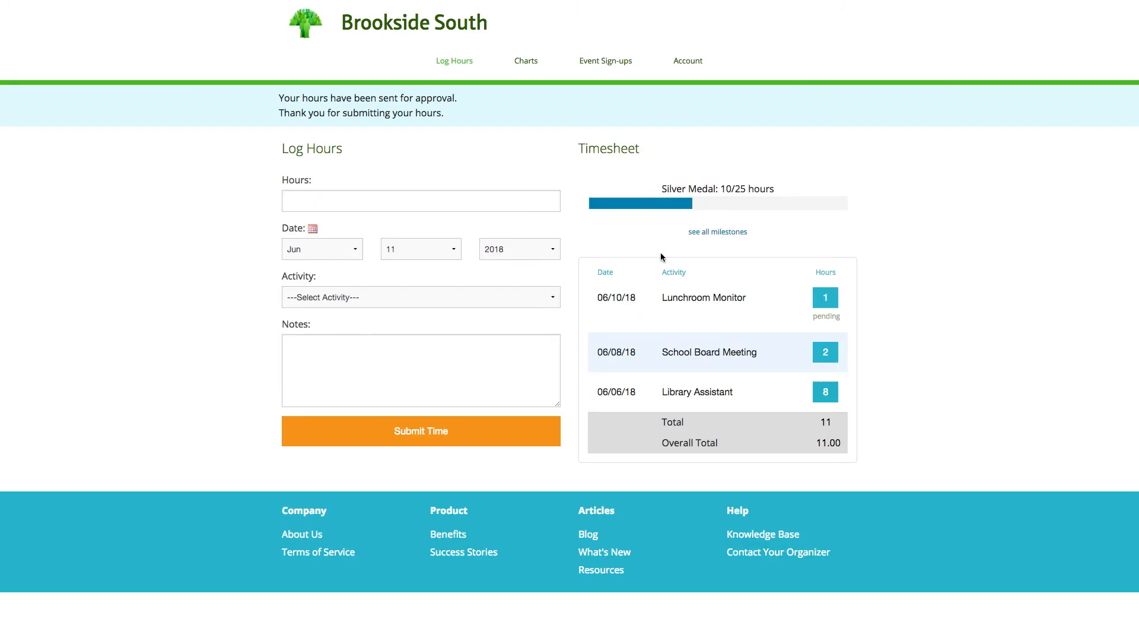
left_click(717, 231)
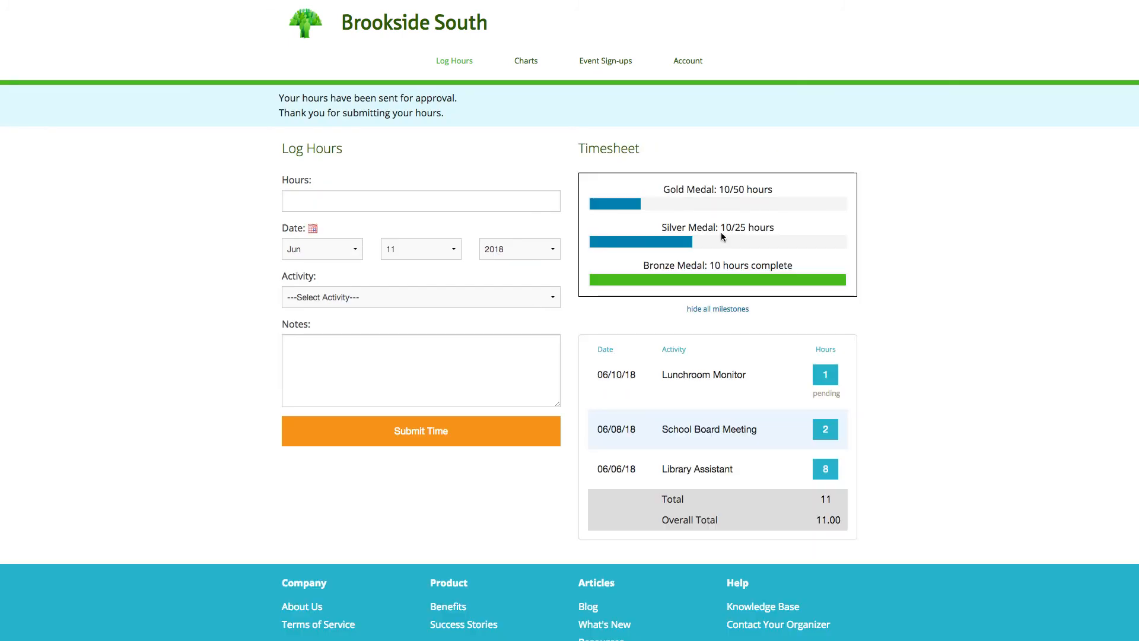